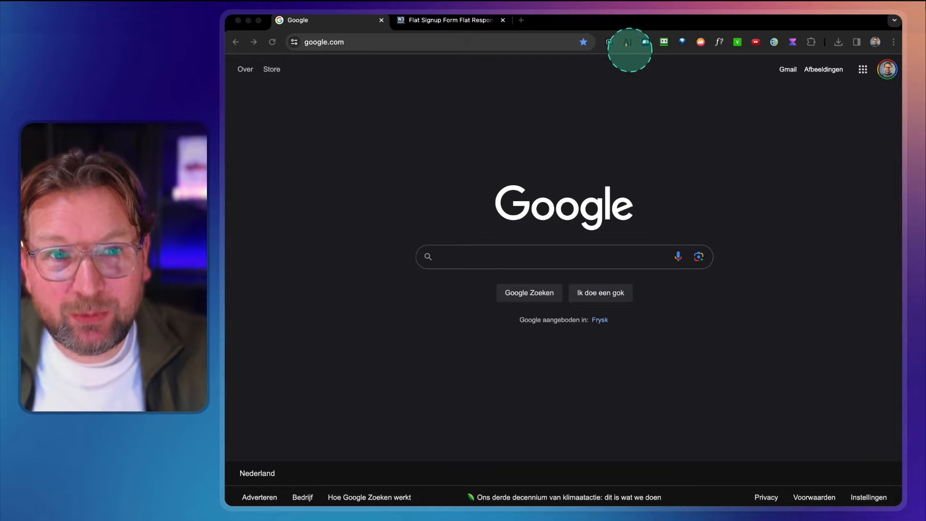
# Step: Launch the HelloAIBox assistant from the toolbar and focus the chat message field
pyautogui.click(628, 41)
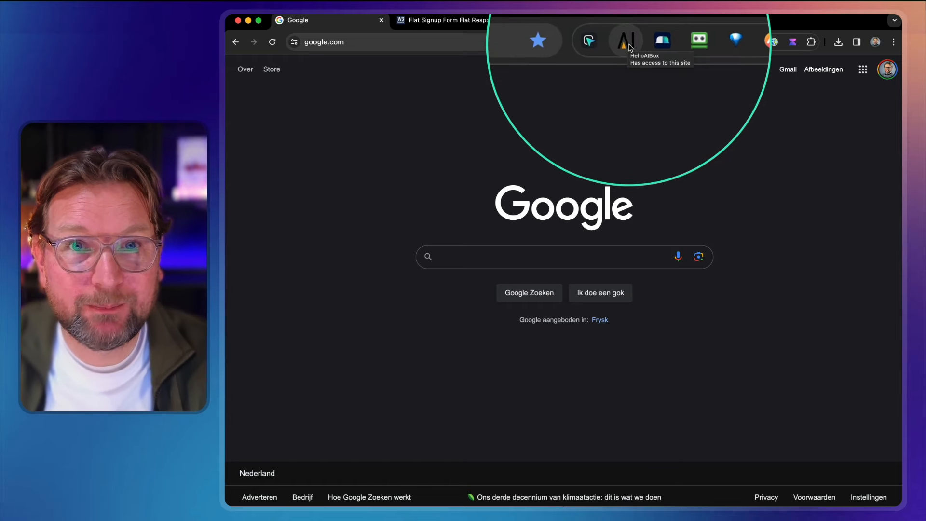
pyautogui.click(625, 42)
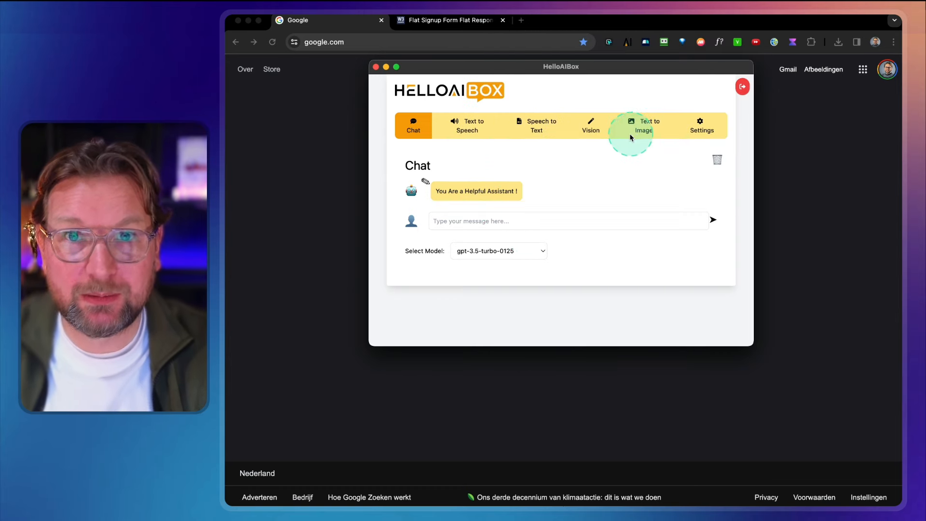
pyautogui.click(528, 220)
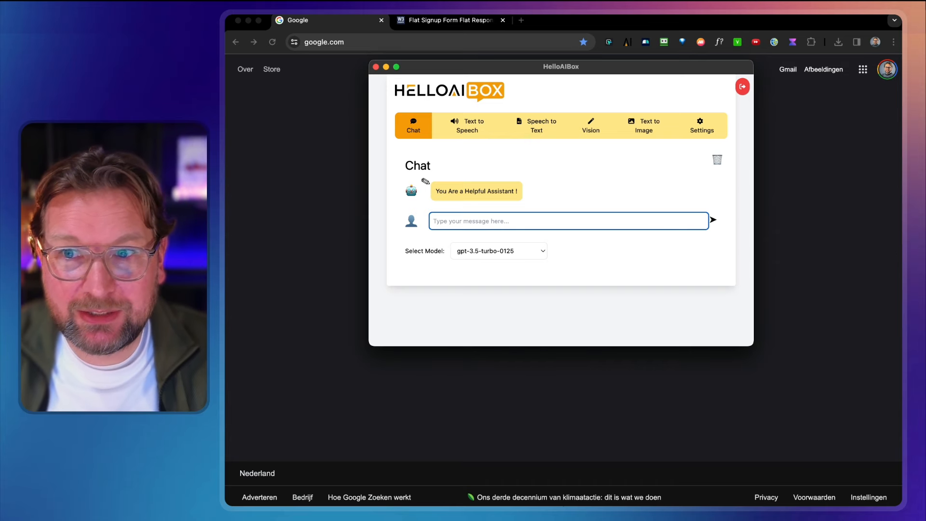
# Step: Send 'Write ma a blog post about hoe to start blogging' with gpt-3.5-turbo-0125 and read the reply
pyautogui.write('Write ma a blog post about hoe to start blogging')
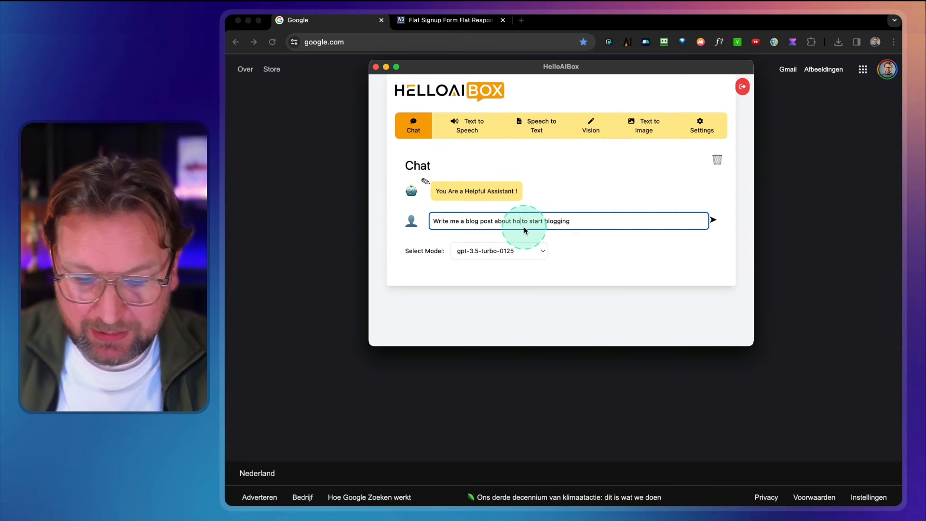
pyautogui.click(498, 251)
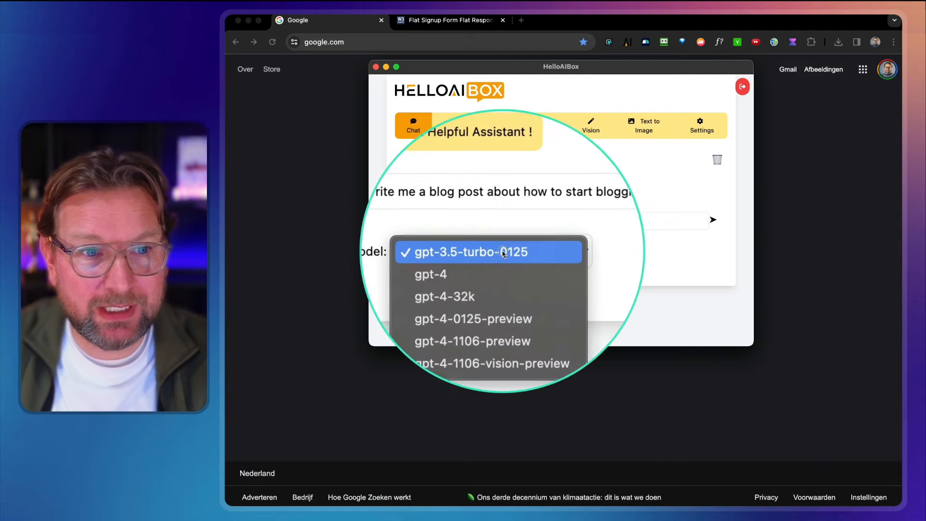
pyautogui.click(478, 251)
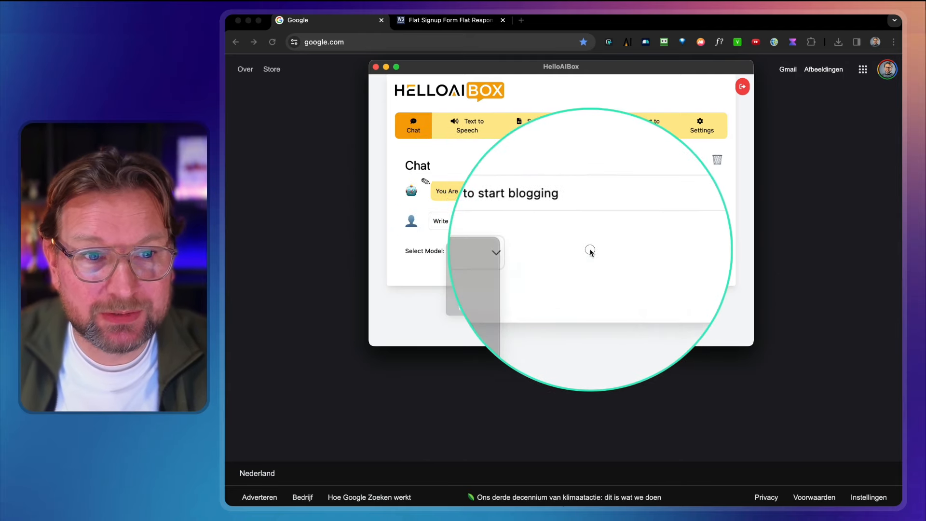
pyautogui.click(708, 280)
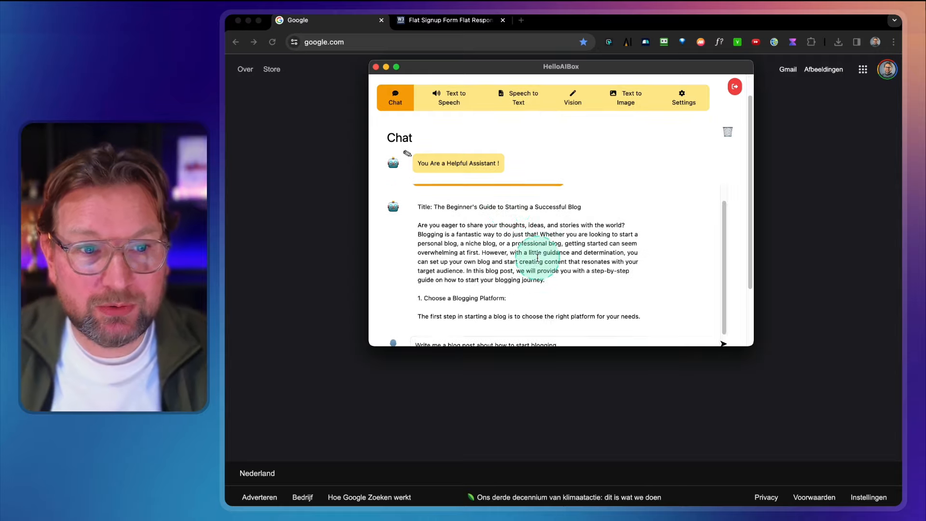
pyautogui.scroll(-3)
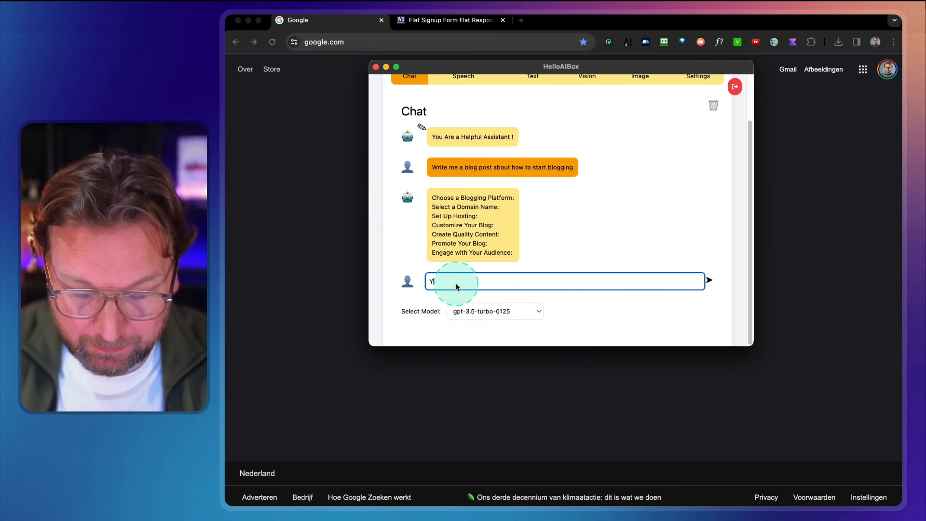
# Step: Send 'You are a coder' to the assistant, then begin a 'Write me a signup' request
pyautogui.write('You are a coder')
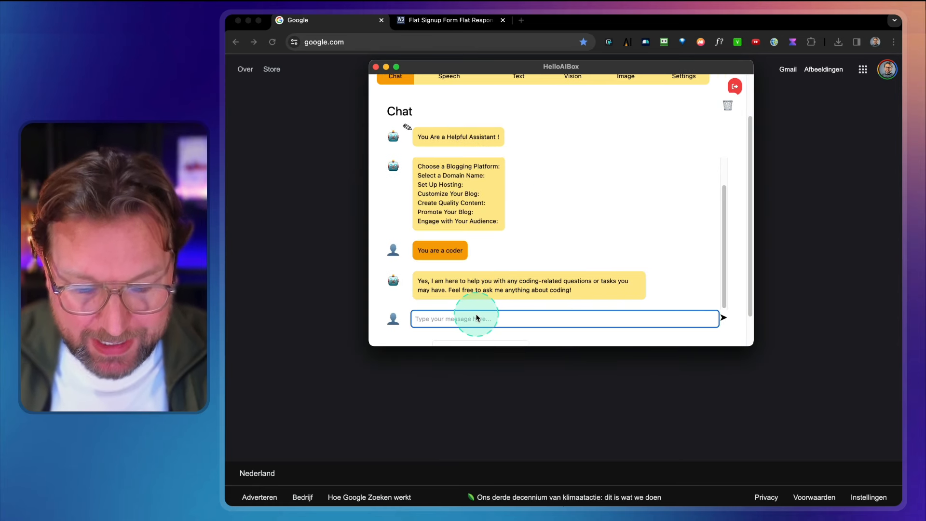
pyautogui.write('Write me a')
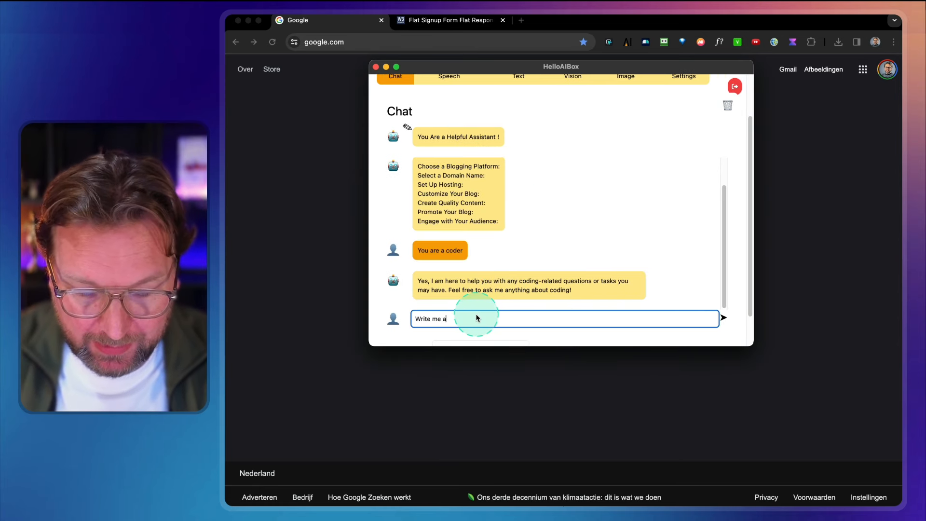
pyautogui.write('signup')
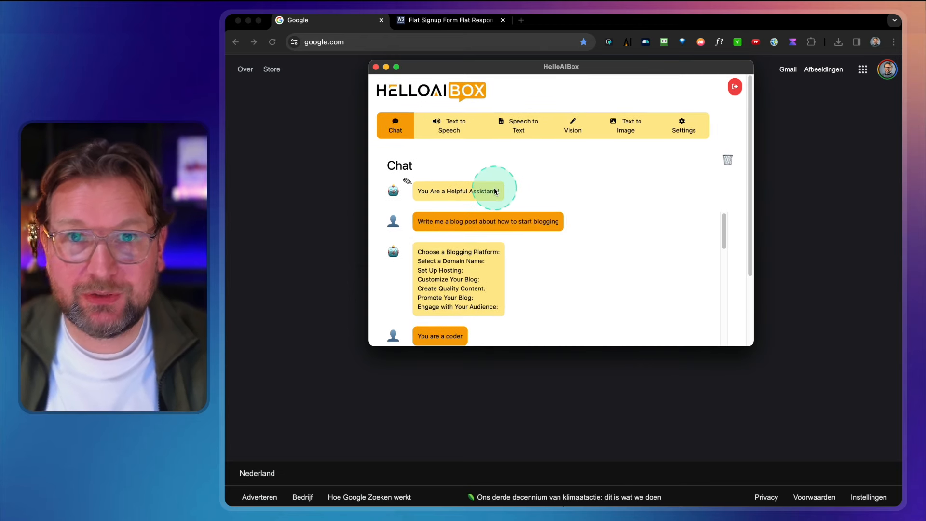
# Step: Enter Thomas's introduction in Text to Speech and choose High Quality (tts-1-hd) audio
pyautogui.click(448, 125)
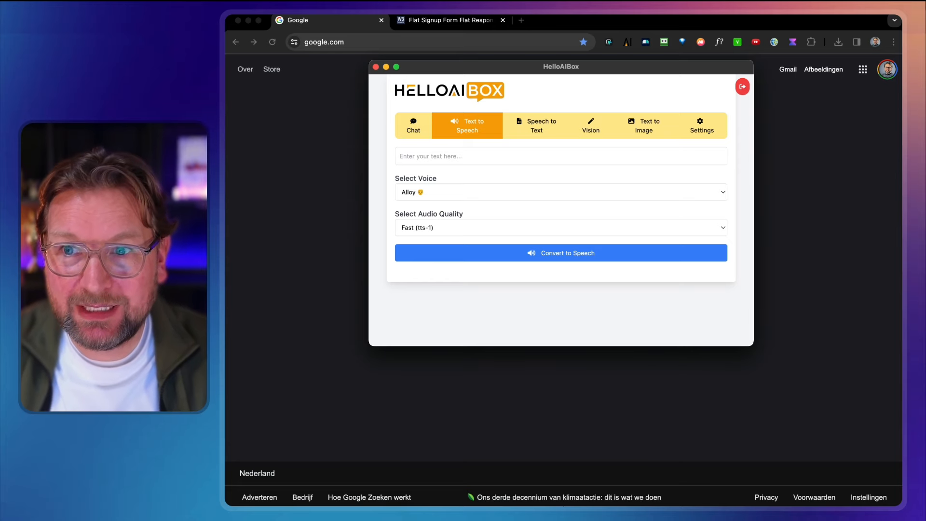
pyautogui.click(561, 156)
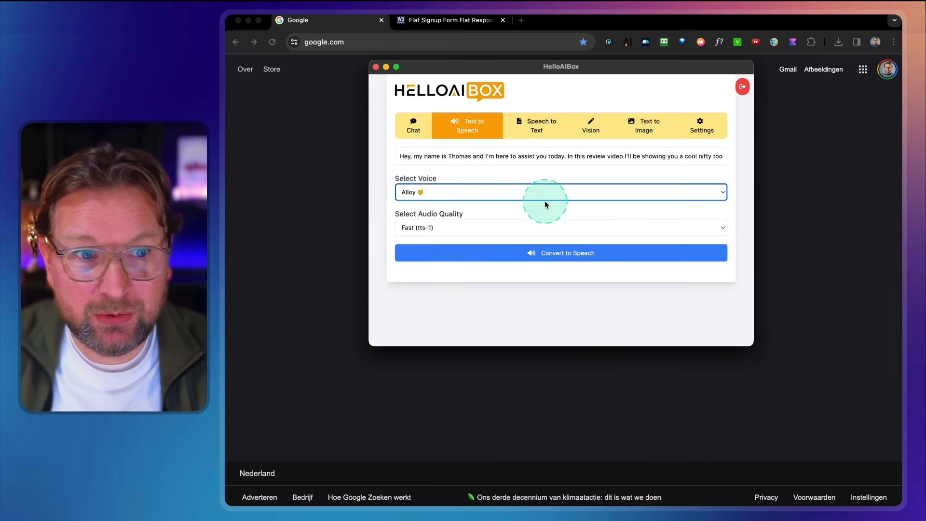
pyautogui.click(560, 228)
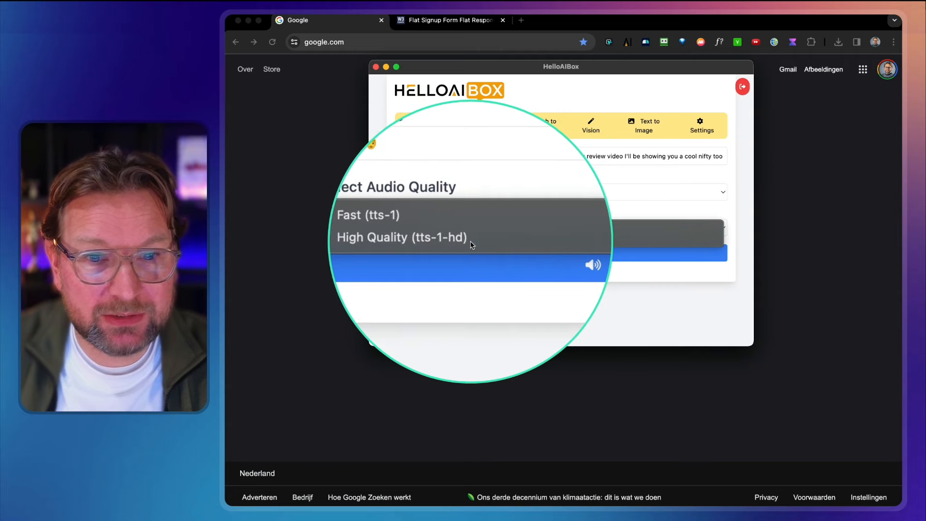
pyautogui.click(401, 237)
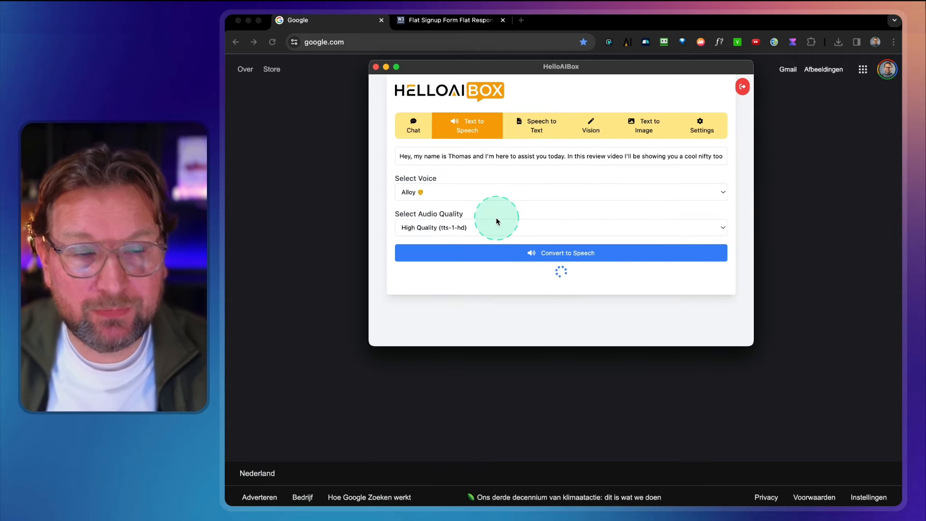
# Step: Convert the greeting to a 7-second Alloy clip, play it through and view its download options
pyautogui.click(560, 252)
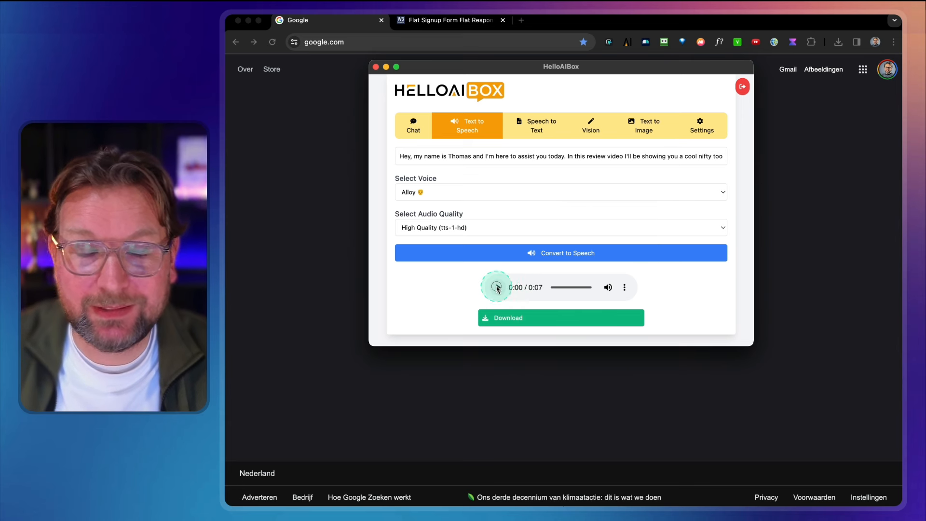
pyautogui.click(497, 287)
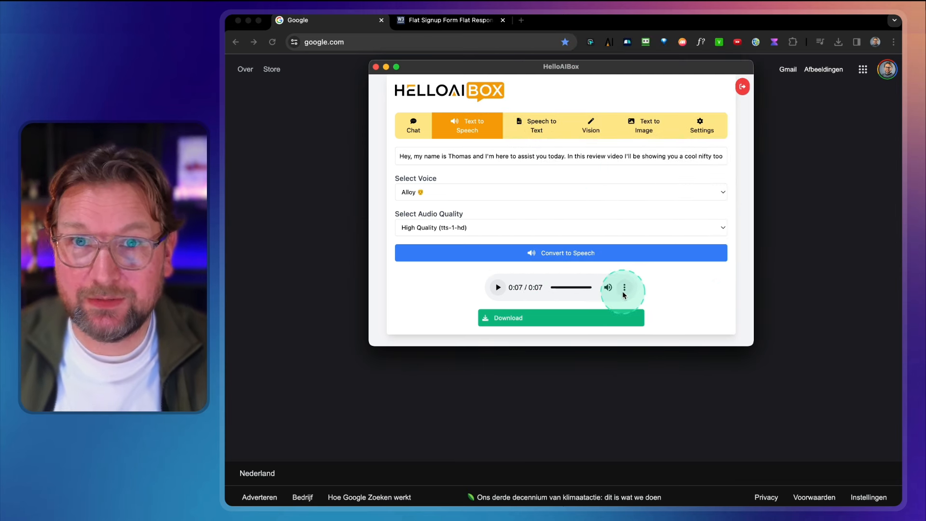
pyautogui.click(624, 288)
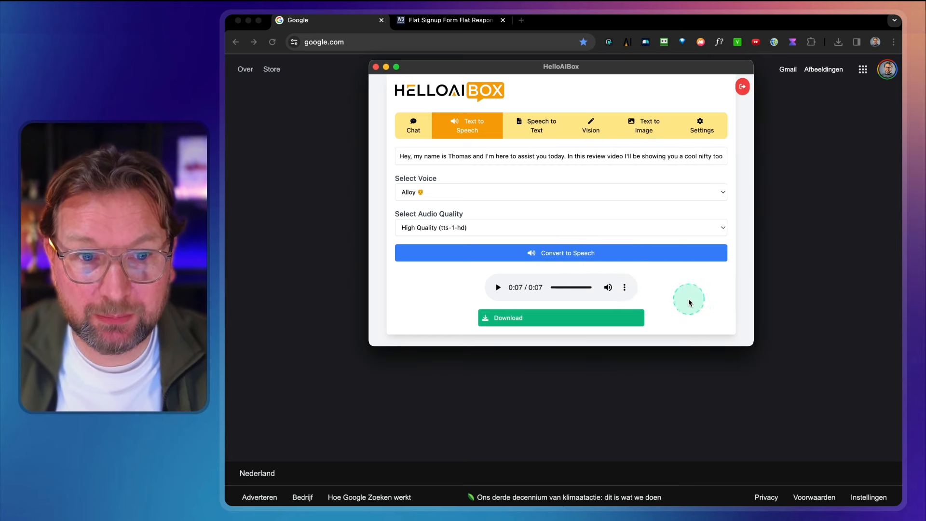
pyautogui.click(559, 192)
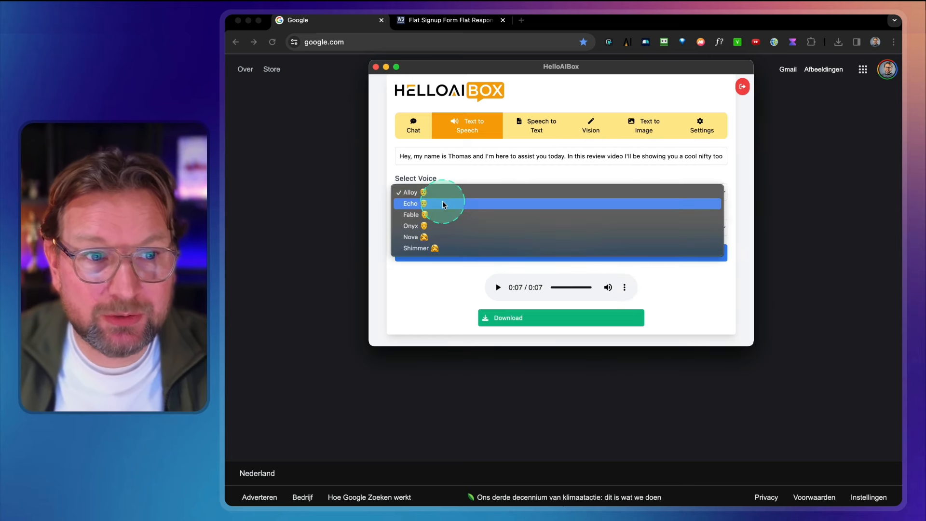
# Step: Regenerate and play the shortened greeting in the Echo, Fable, Onyx and Shimmer voices
pyautogui.click(411, 204)
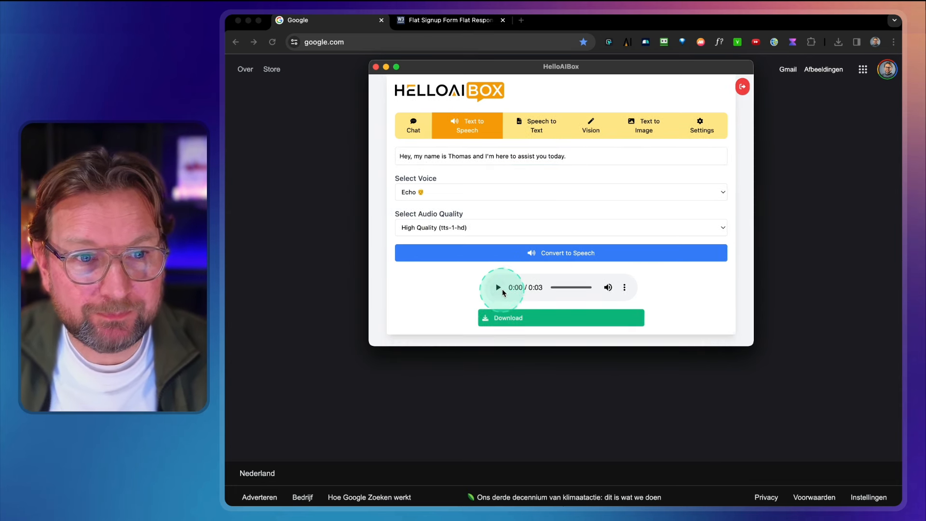
pyautogui.click(497, 287)
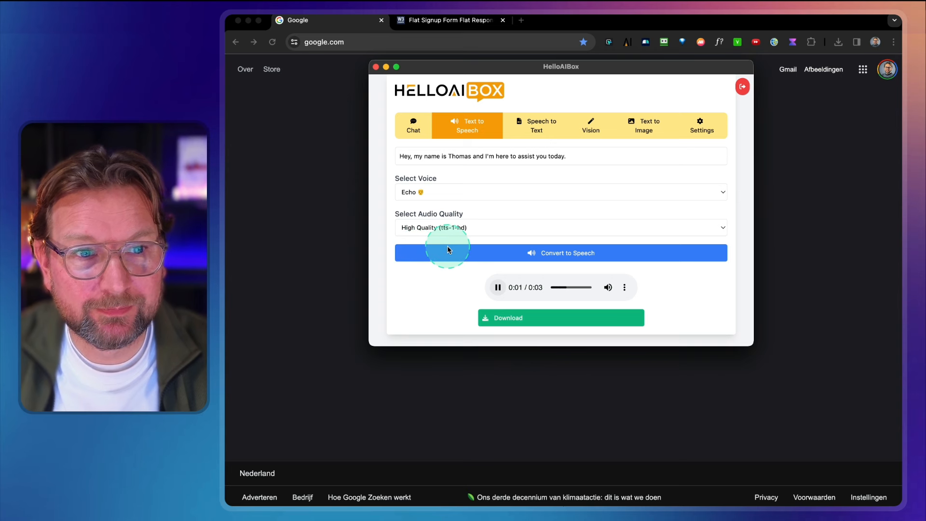
pyautogui.click(560, 192)
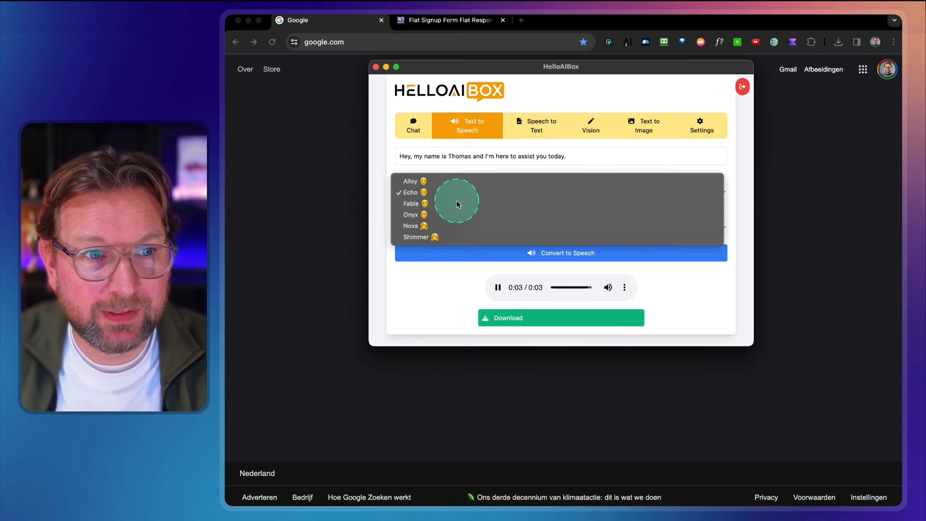
pyautogui.click(411, 204)
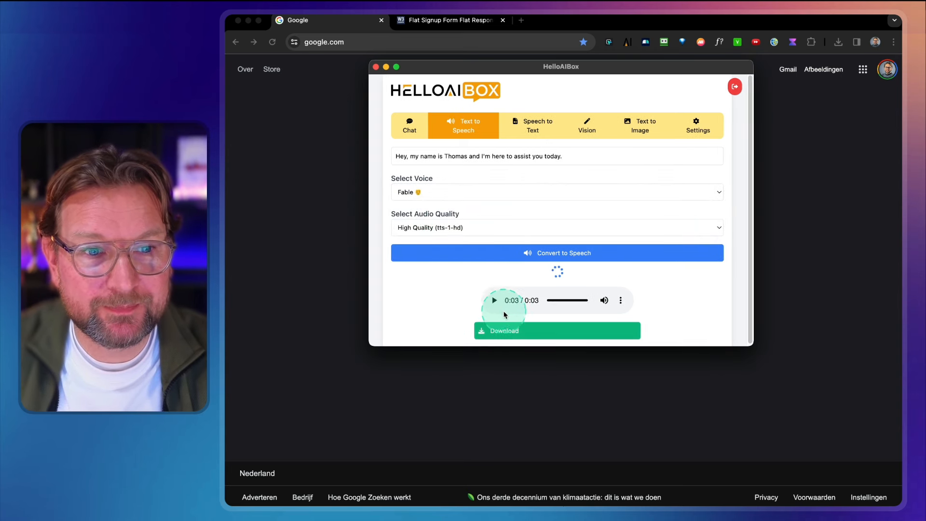
pyautogui.click(493, 300)
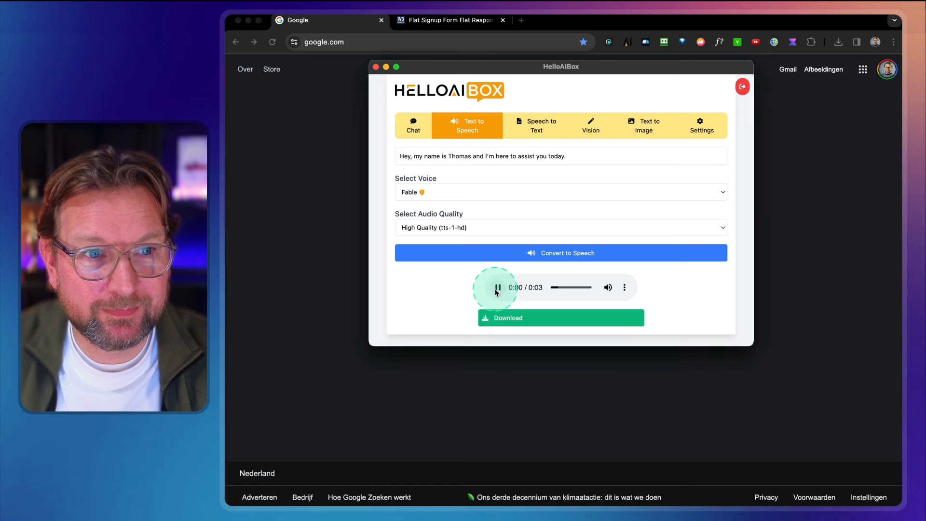
pyautogui.click(559, 192)
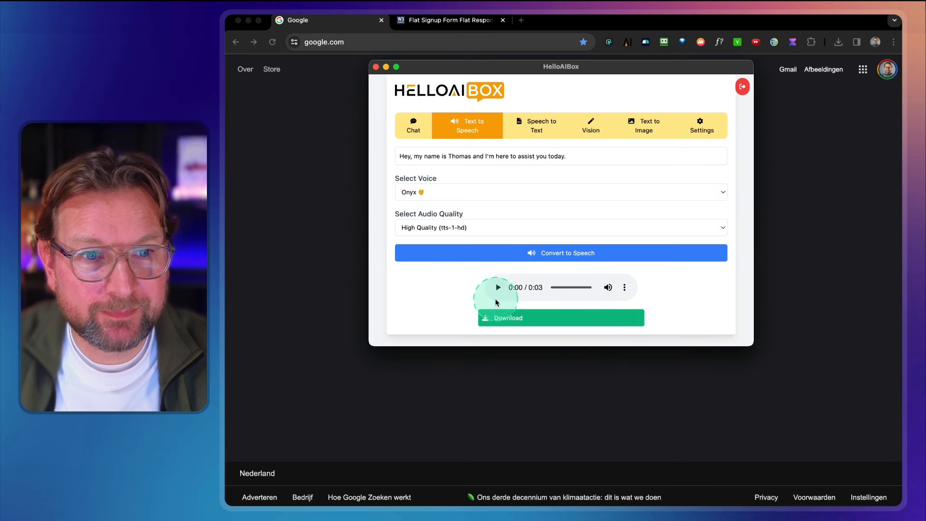
pyautogui.click(559, 192)
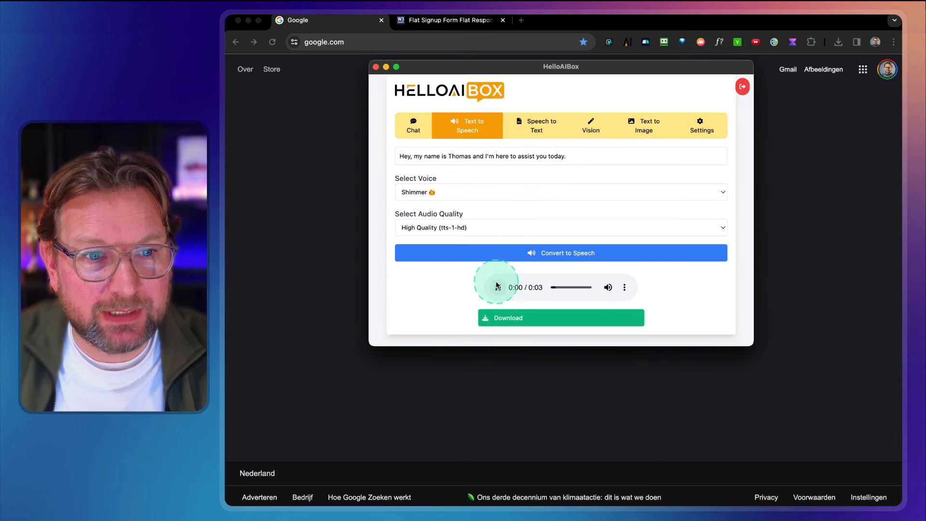
pyautogui.click(497, 287)
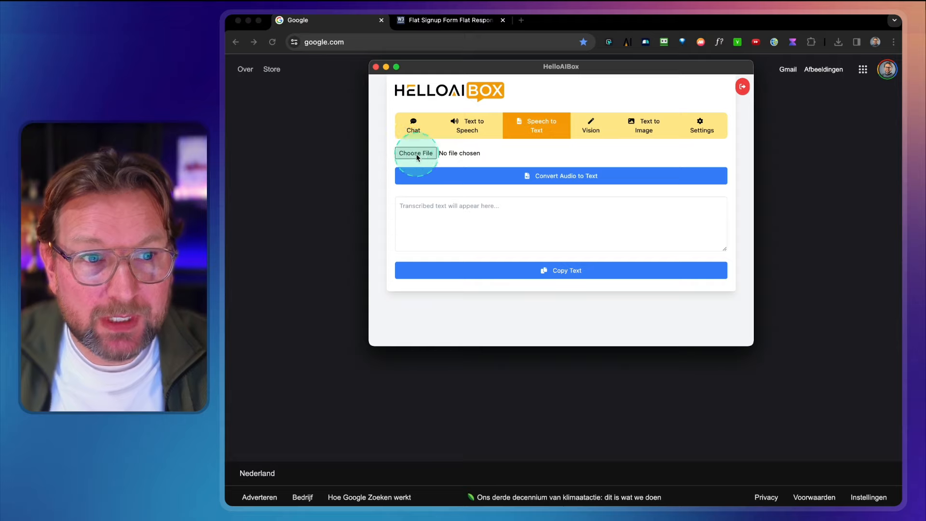
# Step: Transcribe the first greeting MP3 from Downloads into text, then move to the Vision feature
pyautogui.click(416, 153)
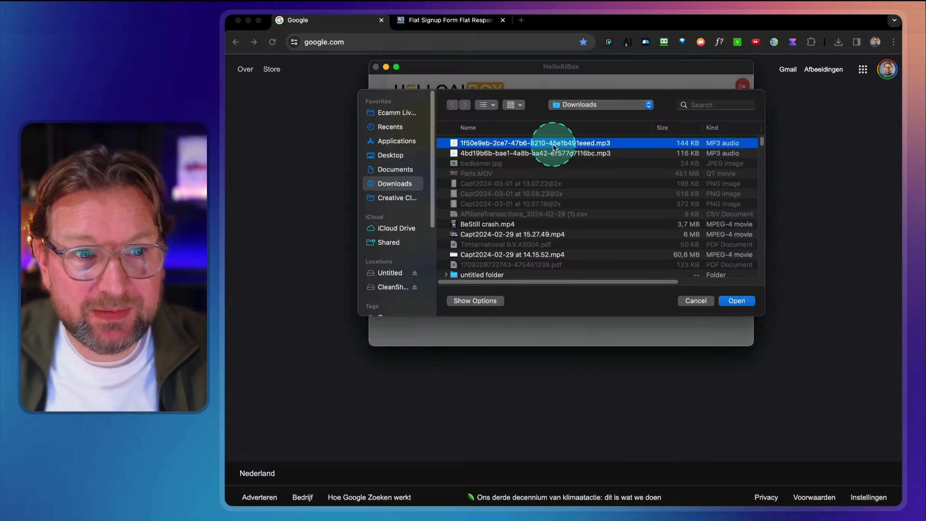
pyautogui.click(736, 301)
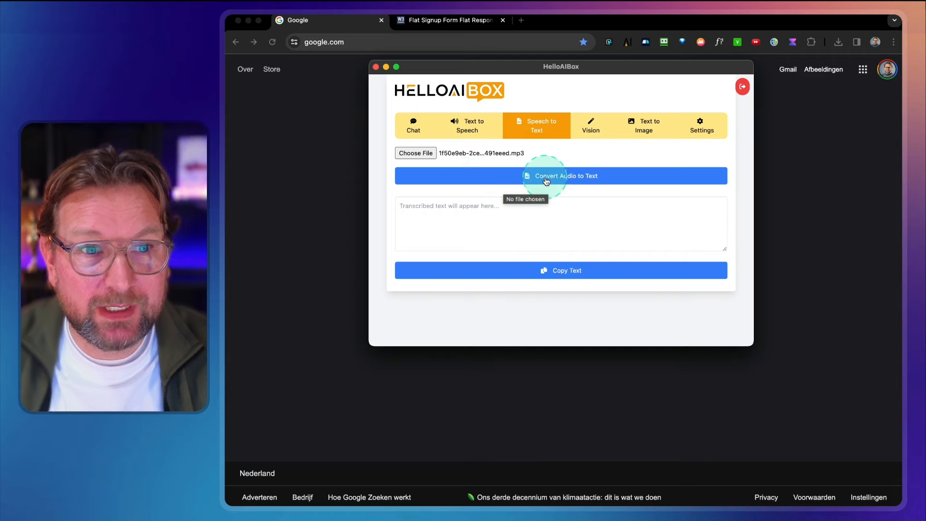
pyautogui.click(560, 176)
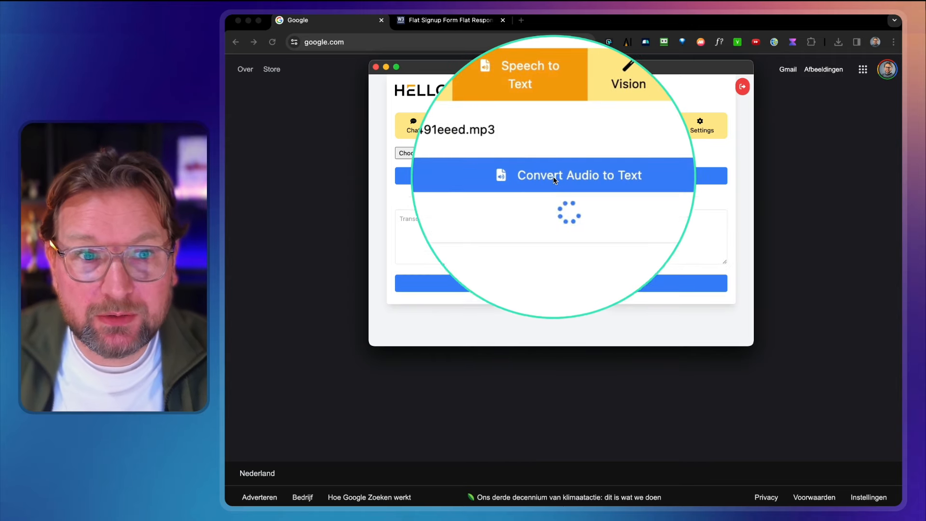
pyautogui.click(559, 174)
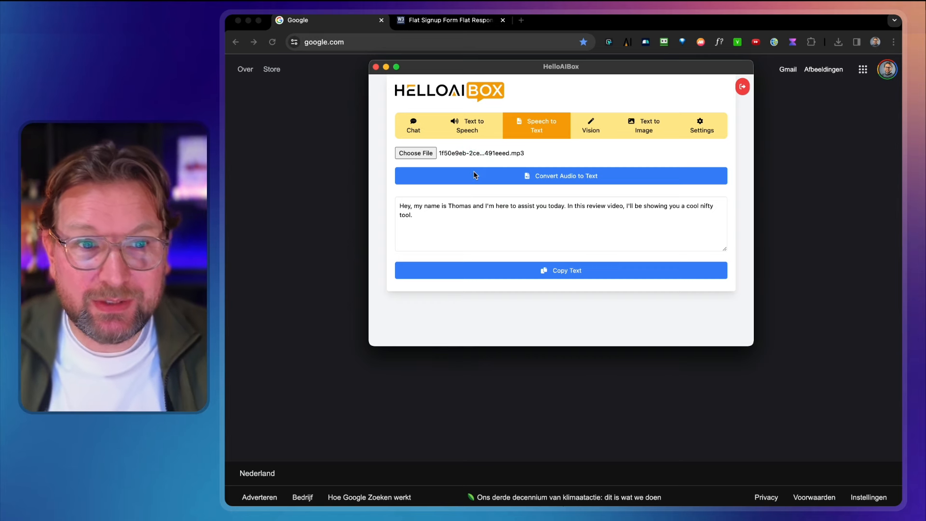
pyautogui.click(499, 176)
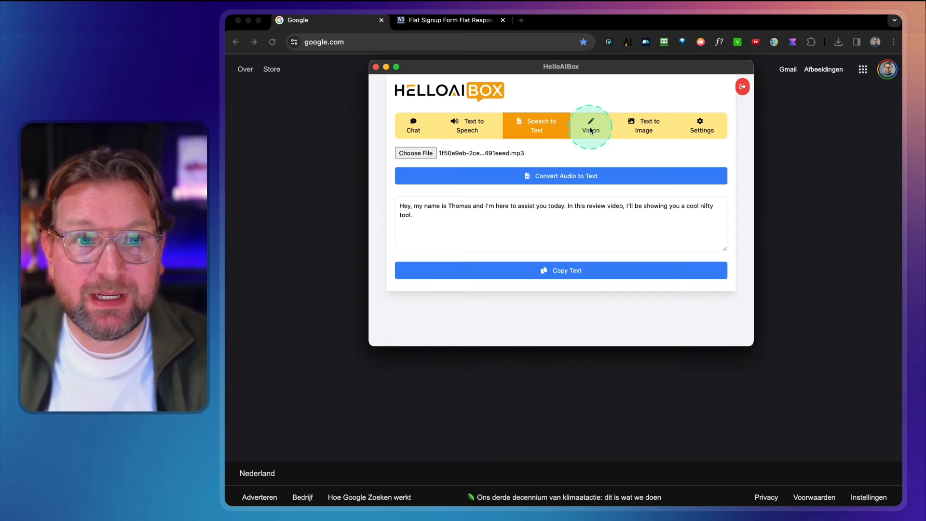
pyautogui.click(590, 125)
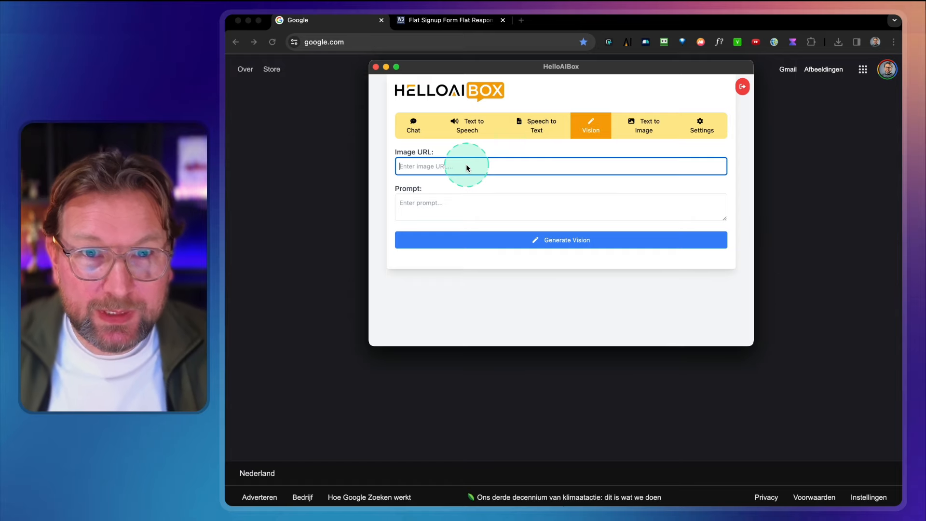
pyautogui.moveTo(545, 98)
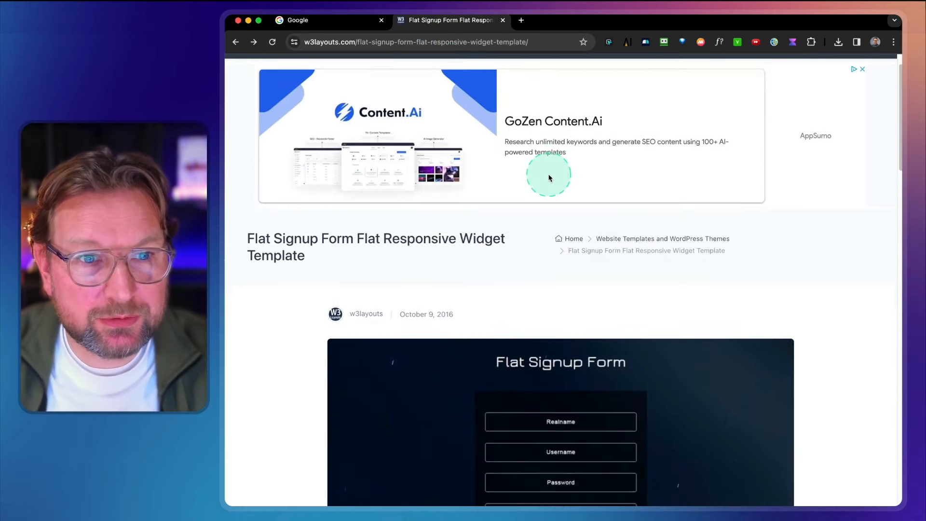
# Step: Scroll to the Flat Signup Form image on w3layouts and copy its image address
pyautogui.scroll(-3)
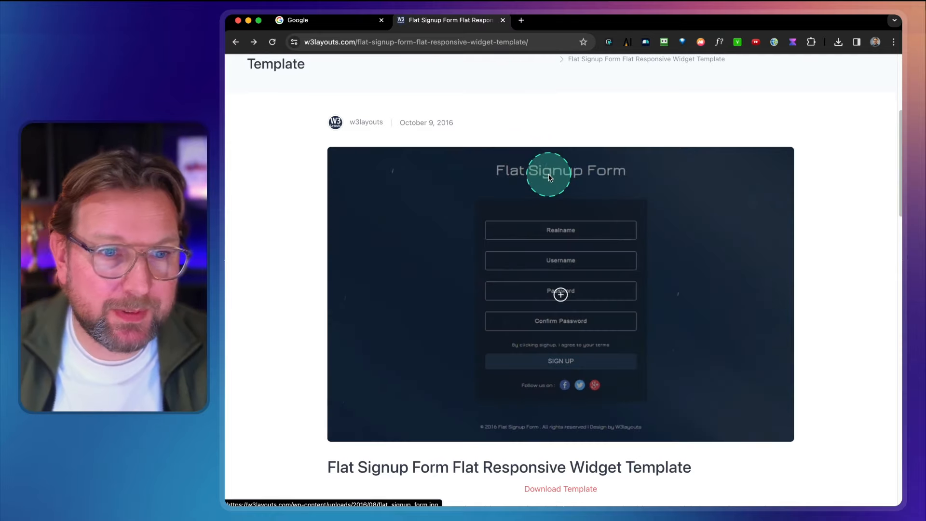
pyautogui.scroll(-3)
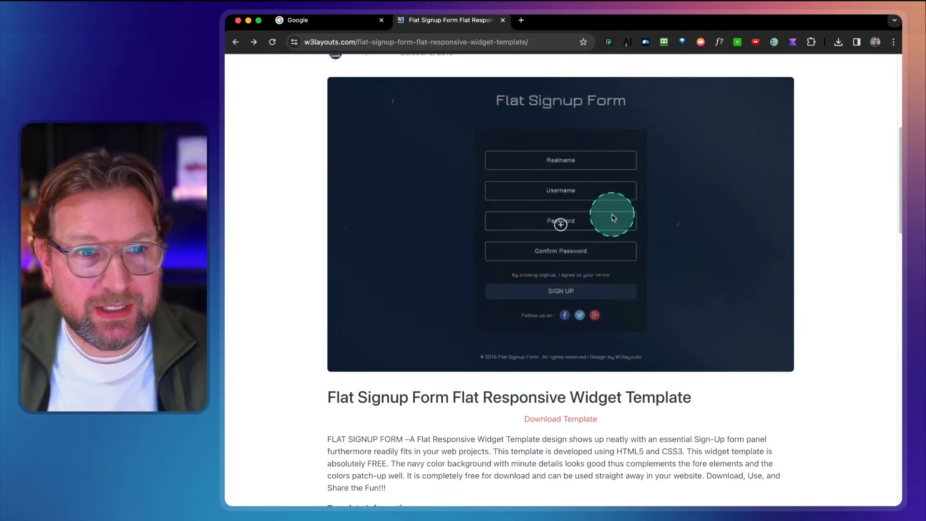
pyautogui.moveTo(859, 272)
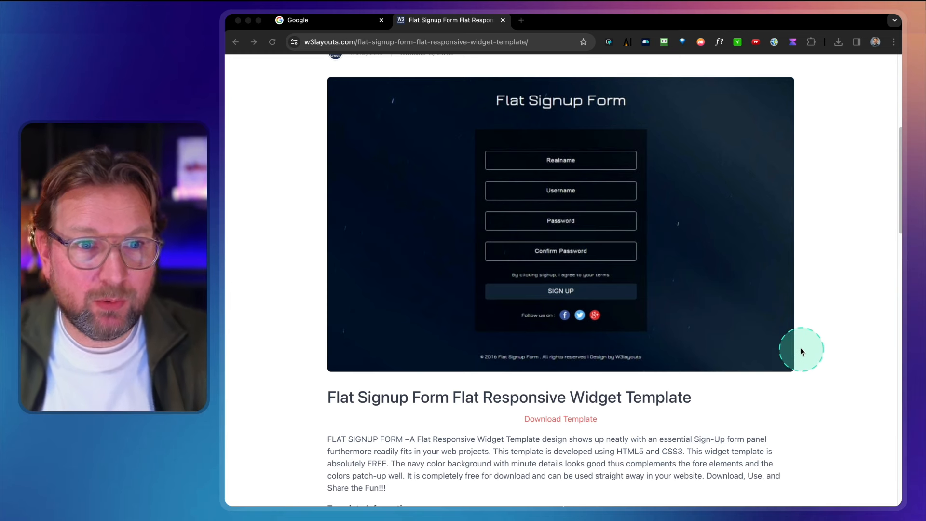
pyautogui.moveTo(678, 182)
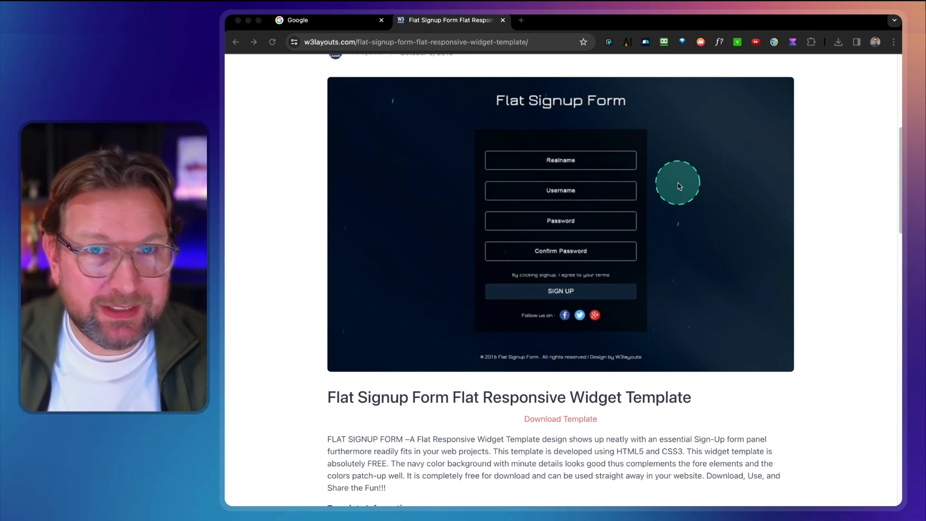
pyautogui.rightClick(678, 182)
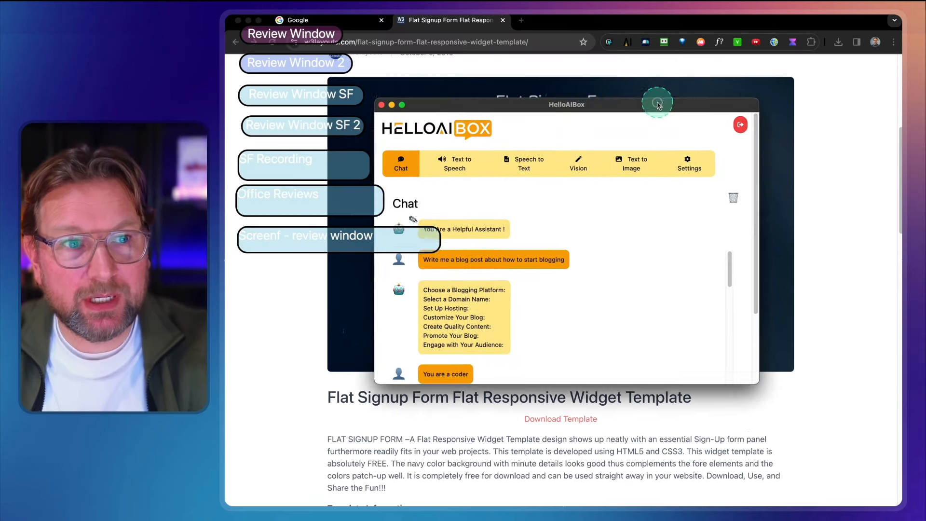
# Step: Generate Vision from flat_signup_form.jpg with 'Give me the code to create this signup form including colors and css'
pyautogui.click(577, 164)
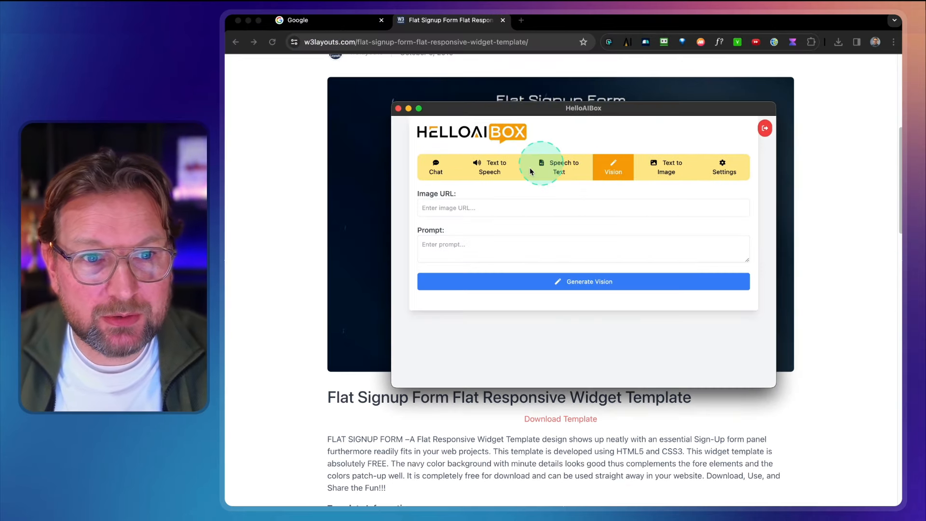
pyautogui.write('https://w3layouts.com/wp-content/uploads/2016/08/flat_signup_form.jpg')
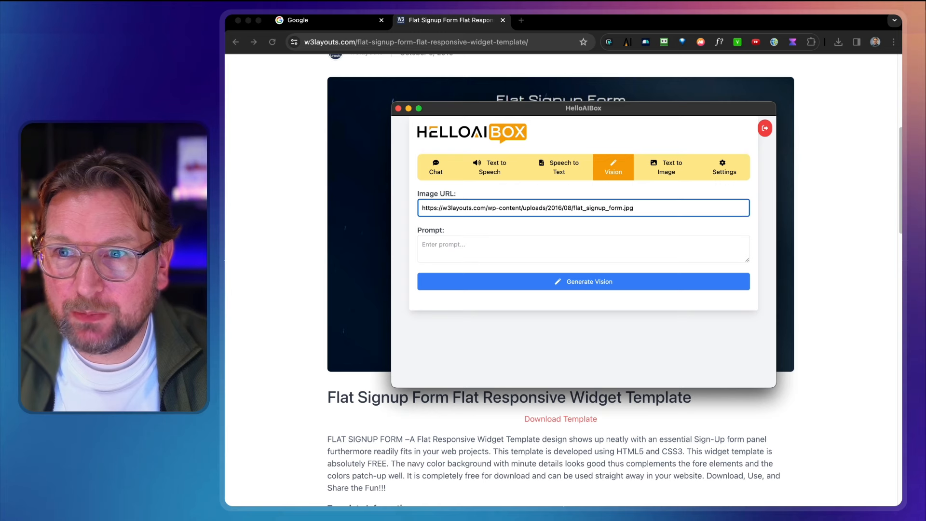
pyautogui.write('Give me the code to create this signup form including colors and css')
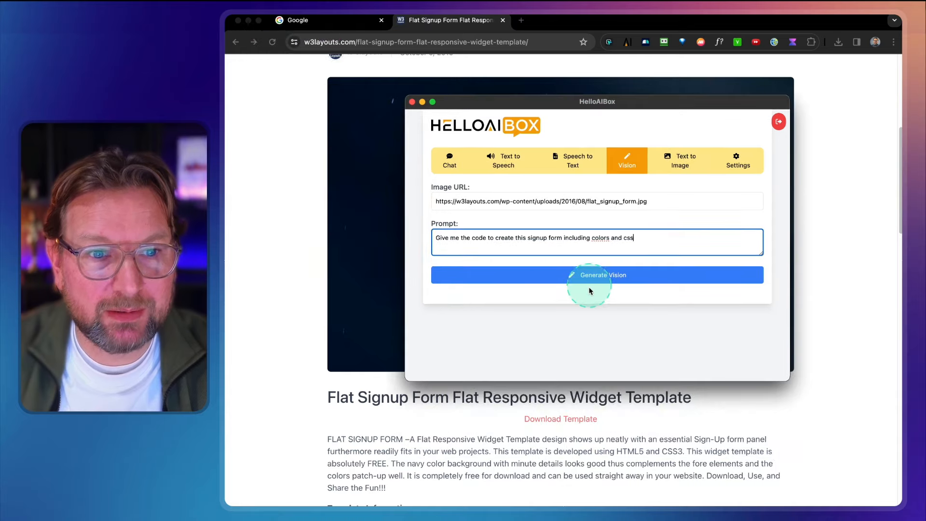
pyautogui.click(596, 275)
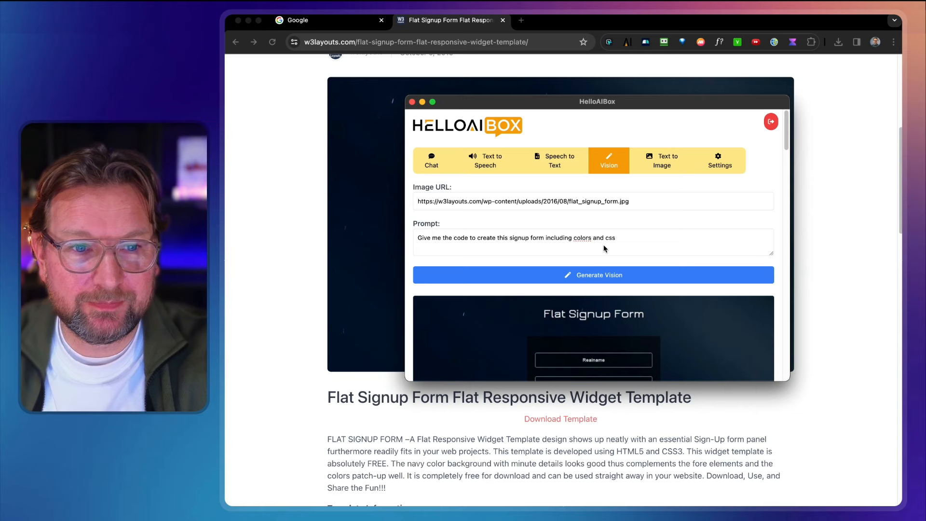
pyautogui.scroll(-3)
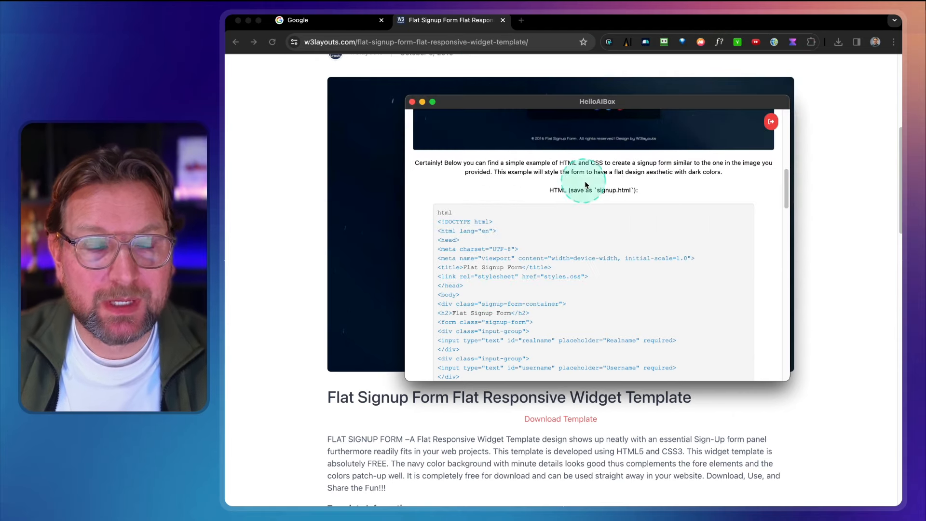
# Step: Scroll through the generated signup form HTML/CSS and copy the selected code
pyautogui.scroll(-3)
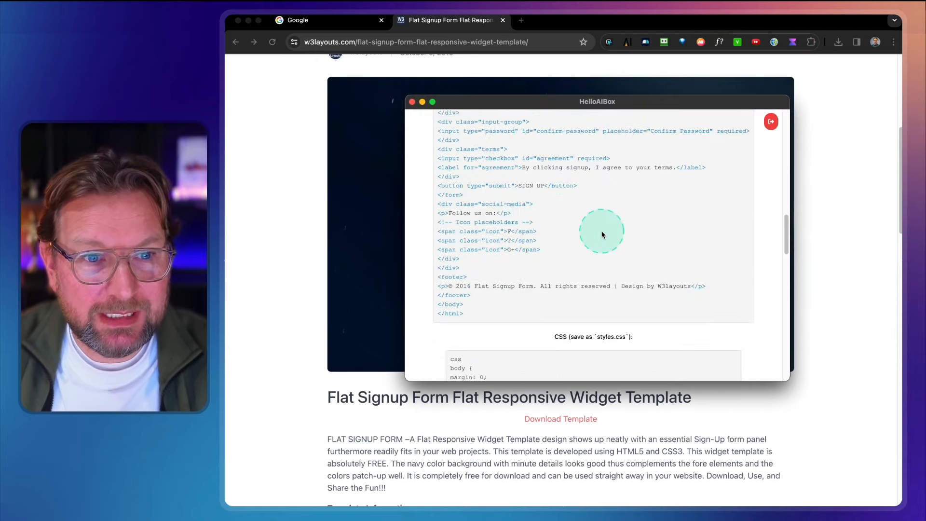
pyautogui.scroll(-3)
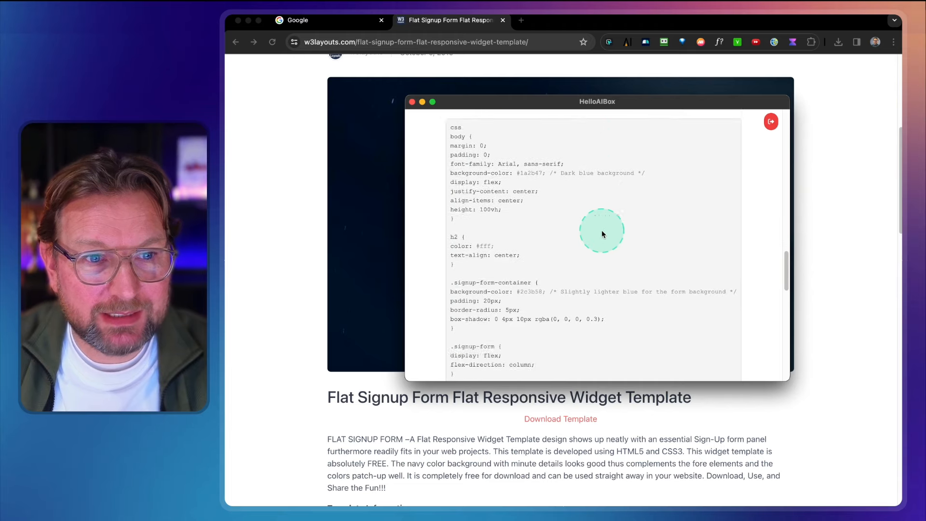
pyautogui.scroll(-3)
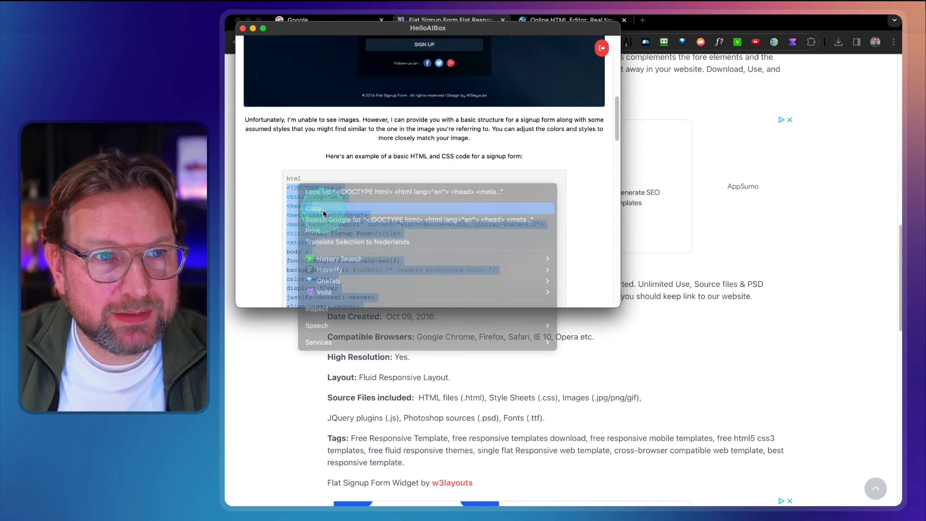
pyautogui.click(570, 20)
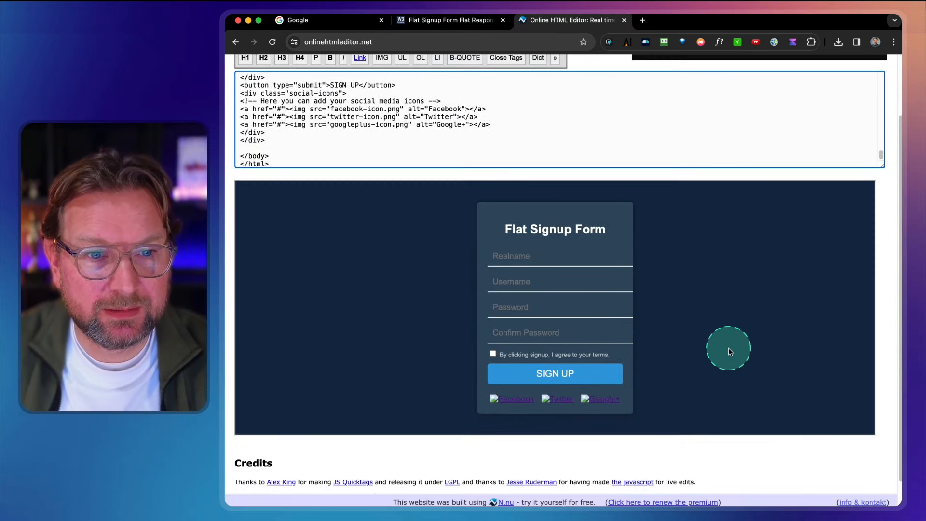
# Step: Compare the rendered signup form with the original w3layouts template, then return to the editor
pyautogui.scroll(-3)
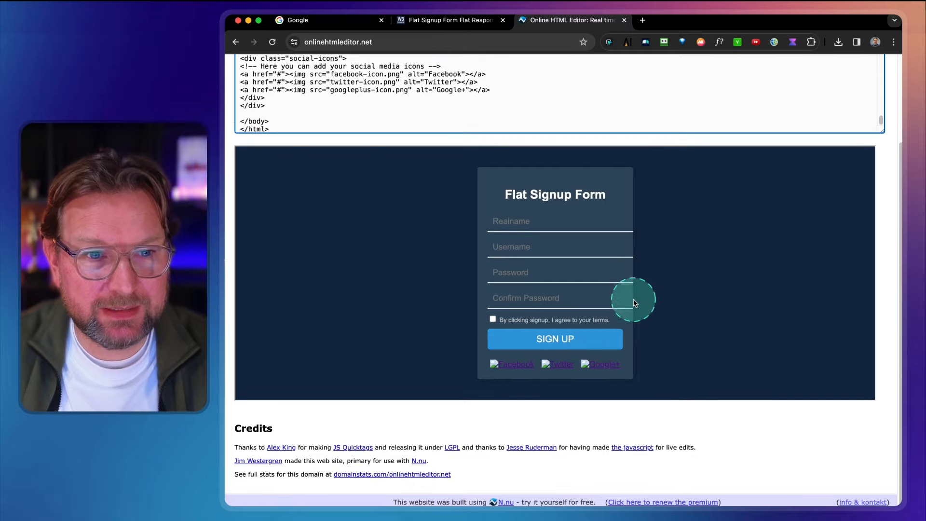
pyautogui.click(448, 20)
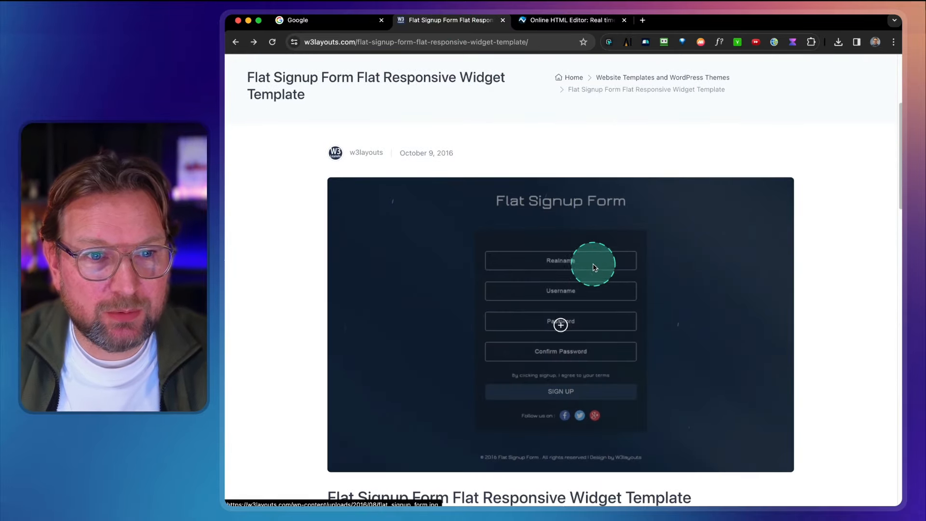
pyautogui.click(567, 19)
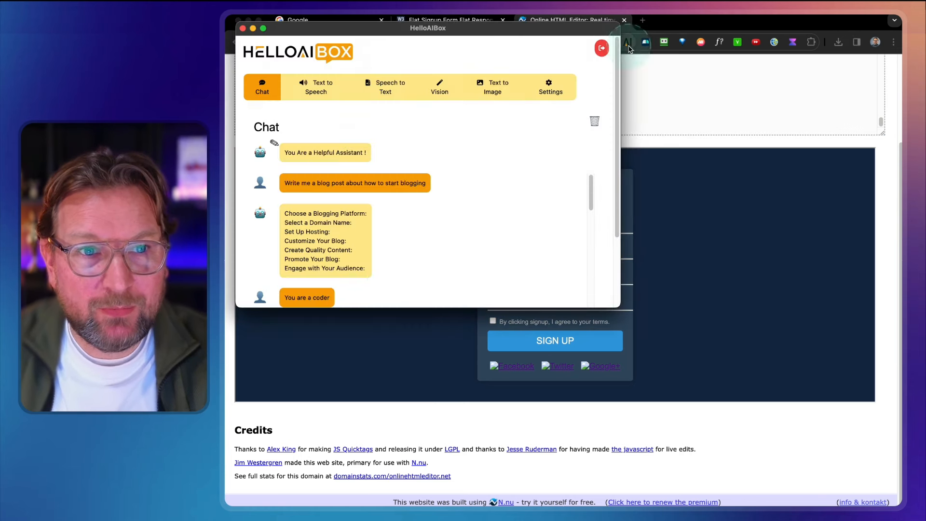
# Step: Generate a 1024x1024 image from 'Create a beautiful audi A6 RS with neon lights'
pyautogui.click(510, 87)
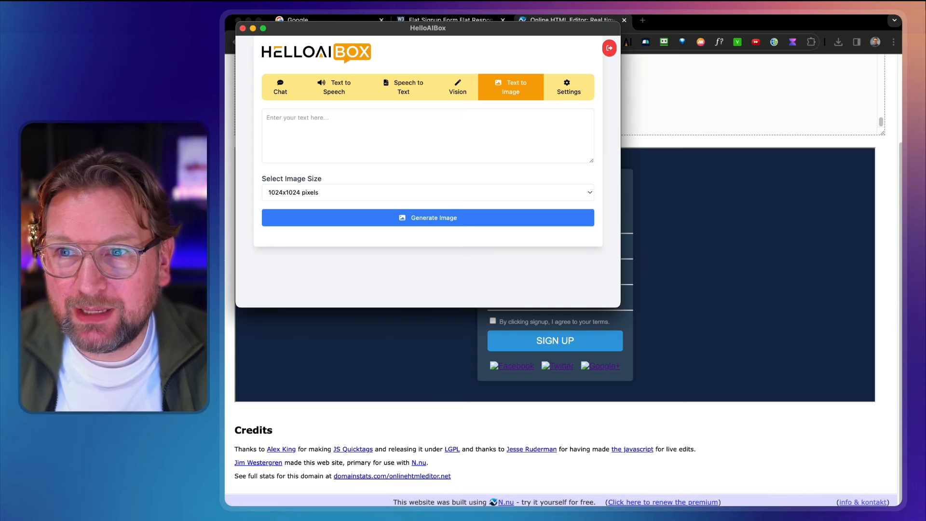
pyautogui.write('Create a beautiful audi A6 RS with neon lights')
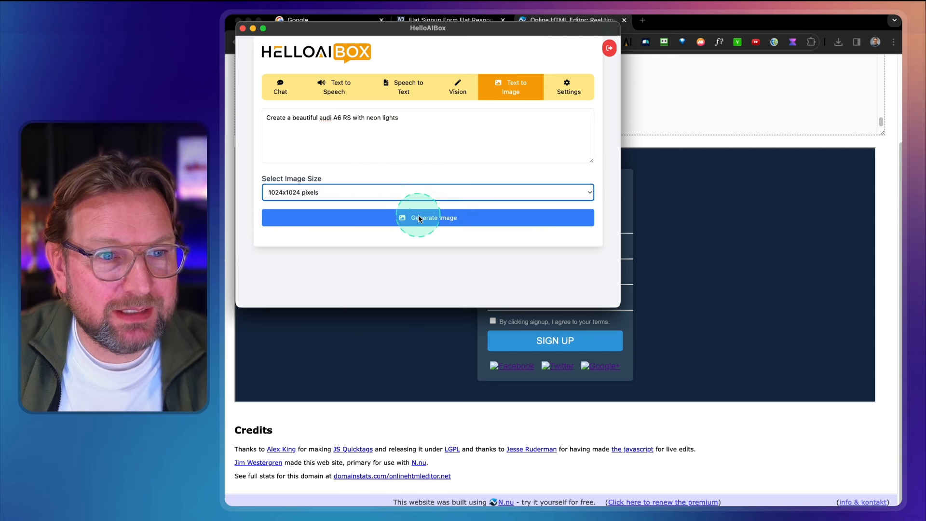
pyautogui.click(427, 216)
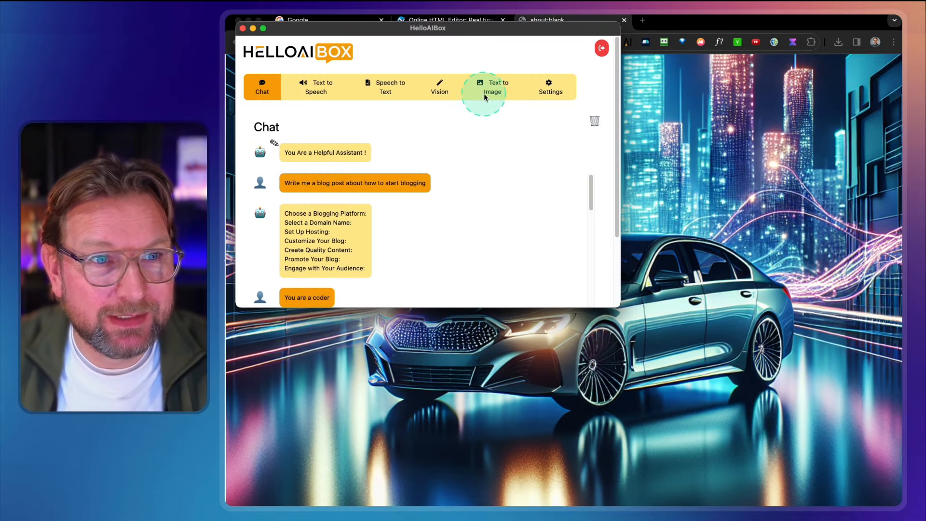
# Step: Start a second generation from the same Audi A6 RS prompt
pyautogui.click(493, 87)
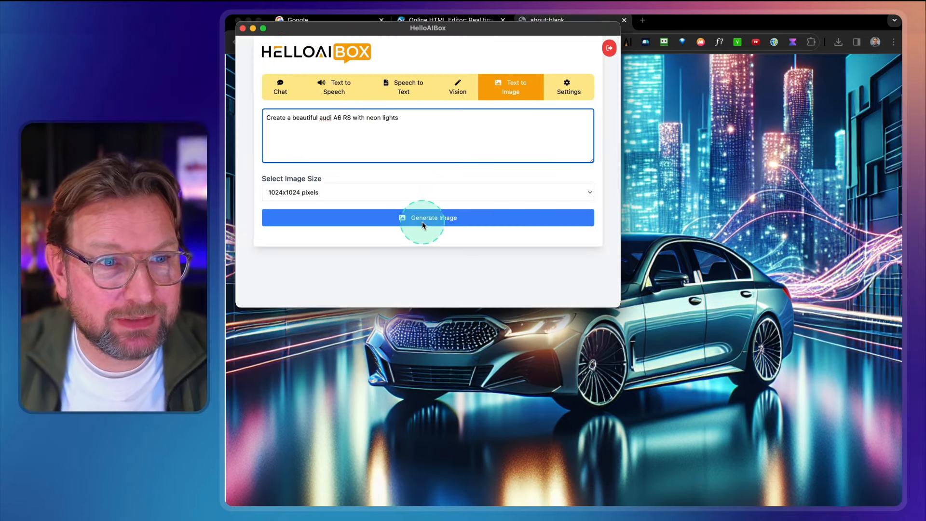
pyautogui.click(427, 217)
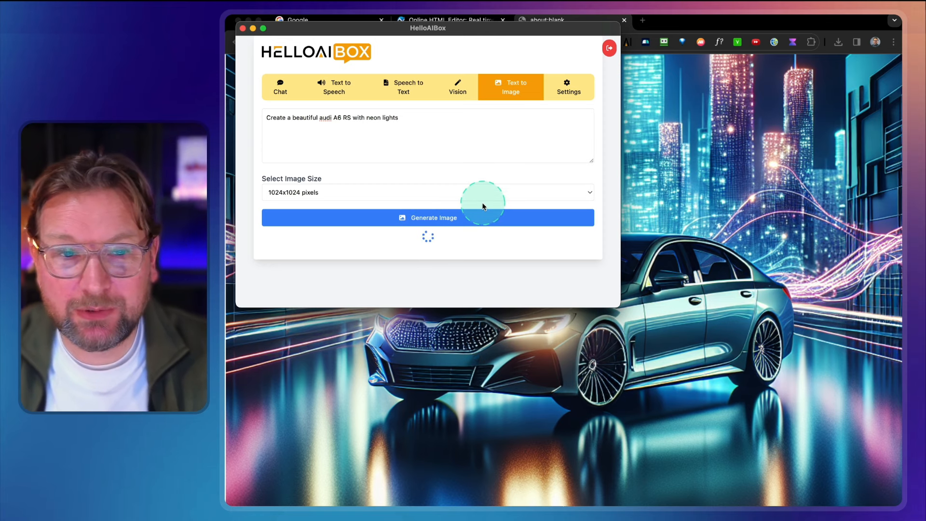